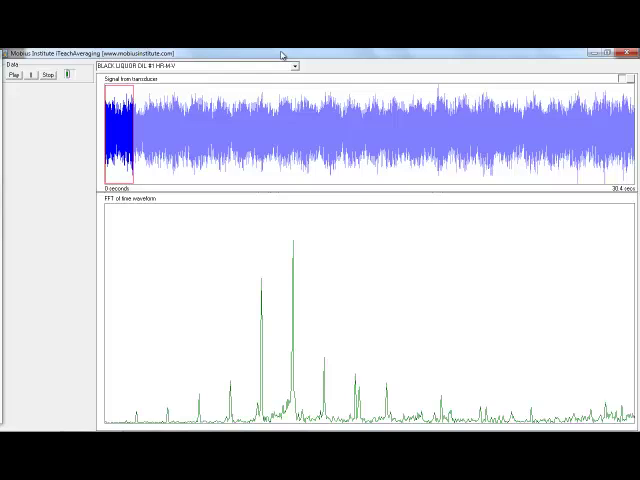
Switch to the complex control panel to expose averaging, overlap, resolution and Fmax settings.
left_click(297, 65)
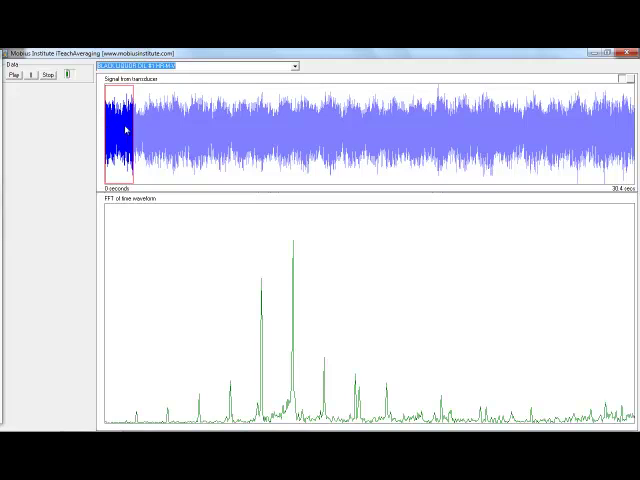
mouse_move(568, 118)
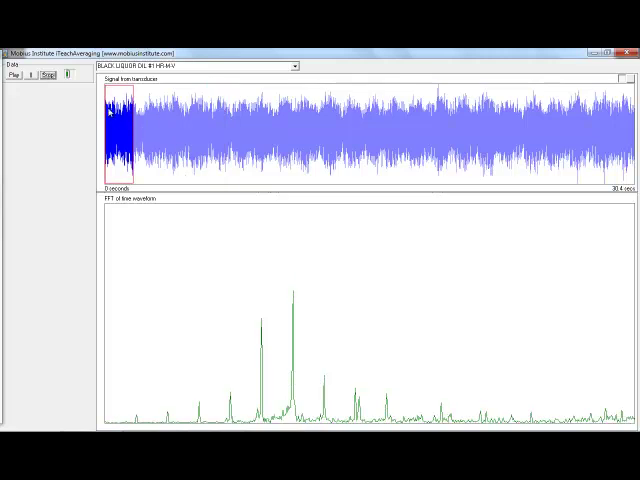
mouse_move(114, 118)
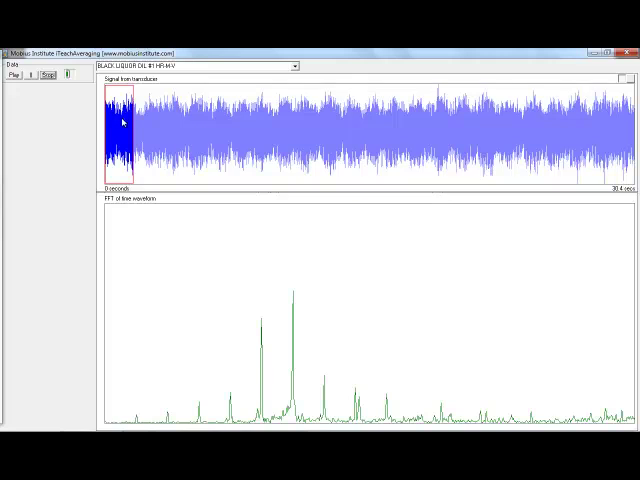
mouse_move(303, 371)
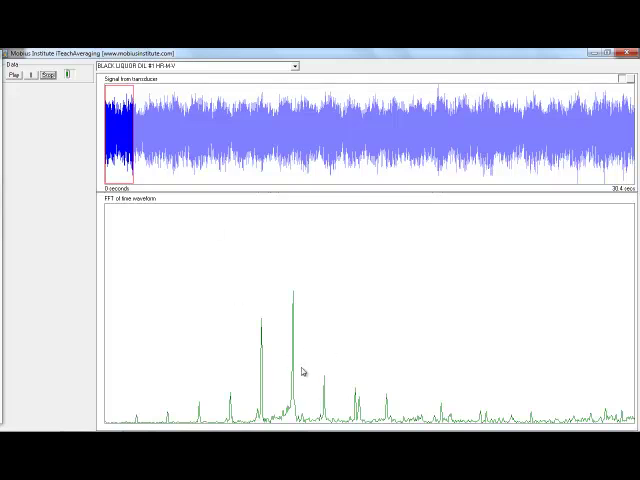
mouse_move(306, 363)
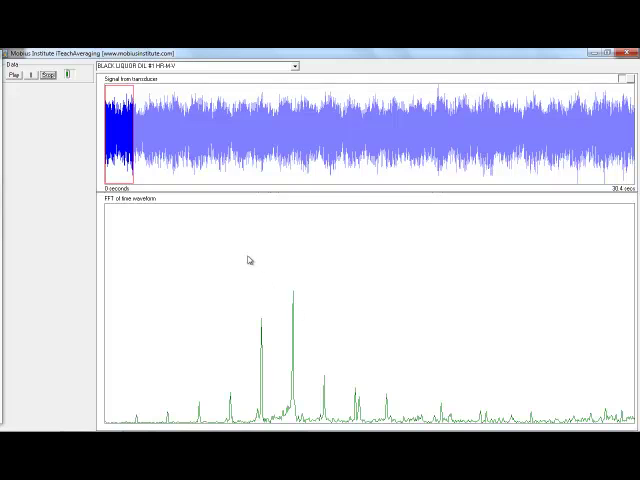
mouse_move(80, 104)
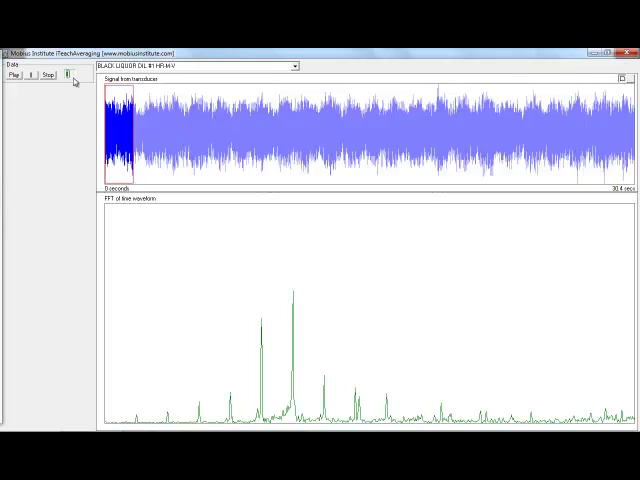
mouse_move(67, 76)
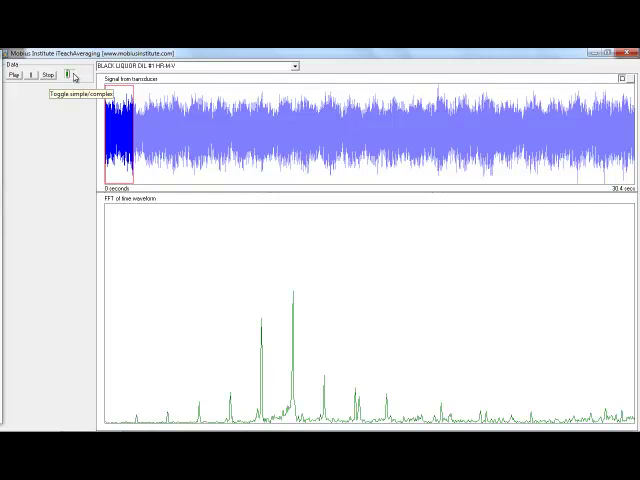
left_click(68, 74)
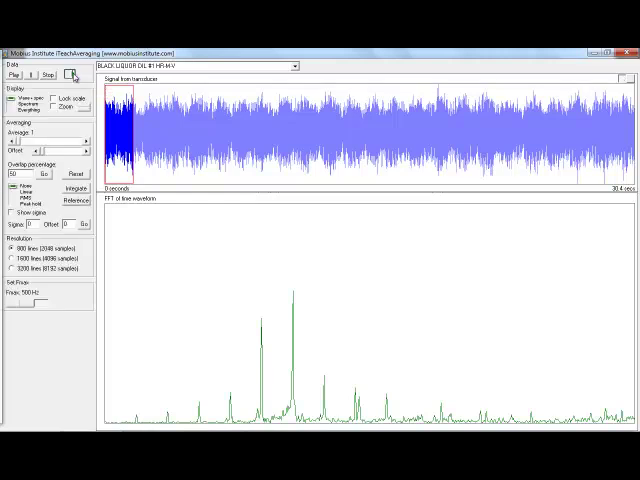
mouse_move(17, 277)
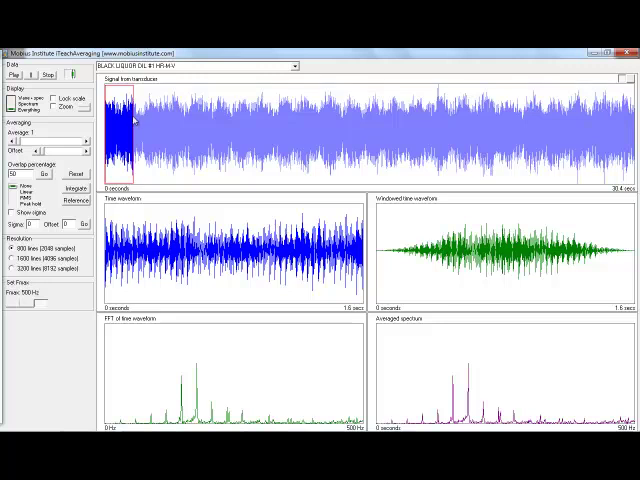
mouse_move(117, 115)
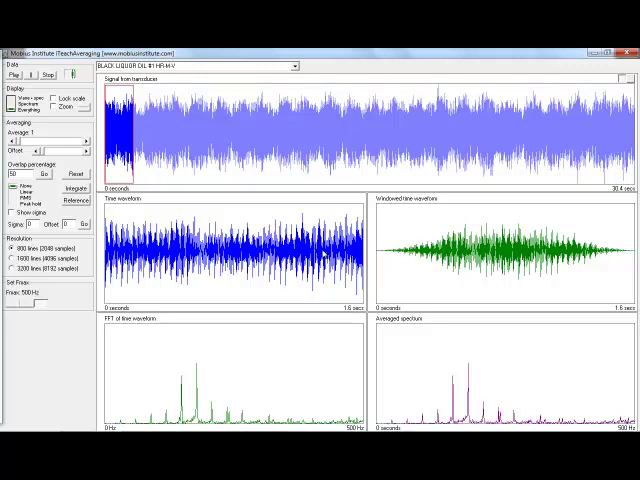
mouse_move(330, 248)
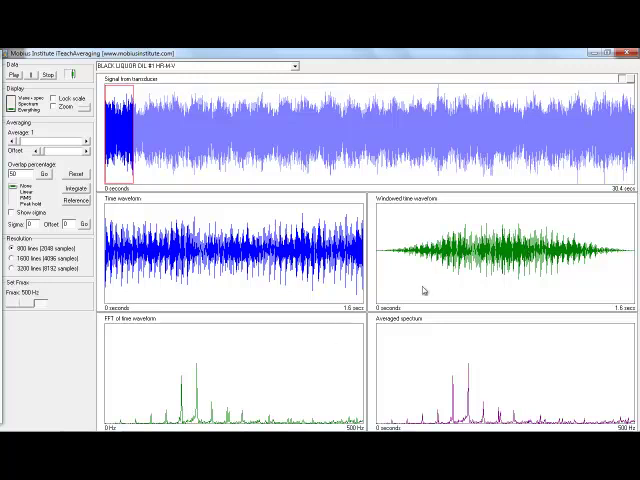
mouse_move(462, 385)
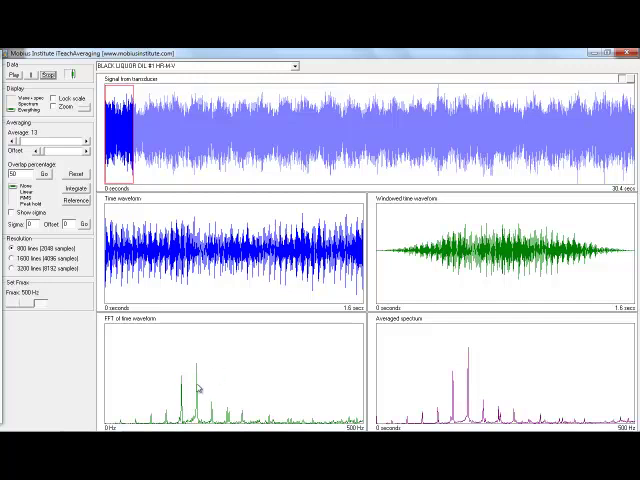
mouse_move(500, 247)
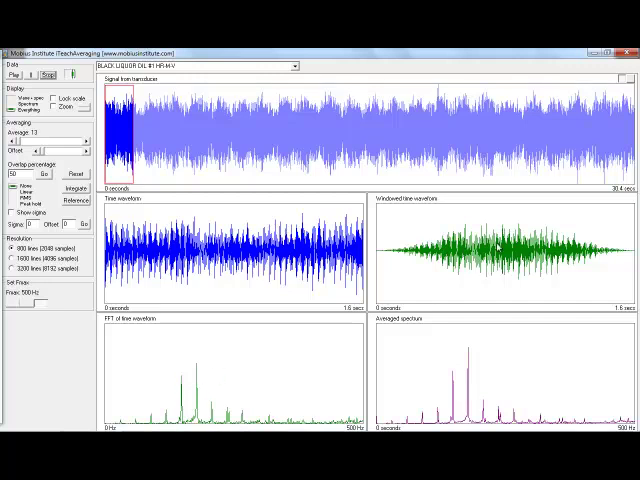
mouse_move(475, 403)
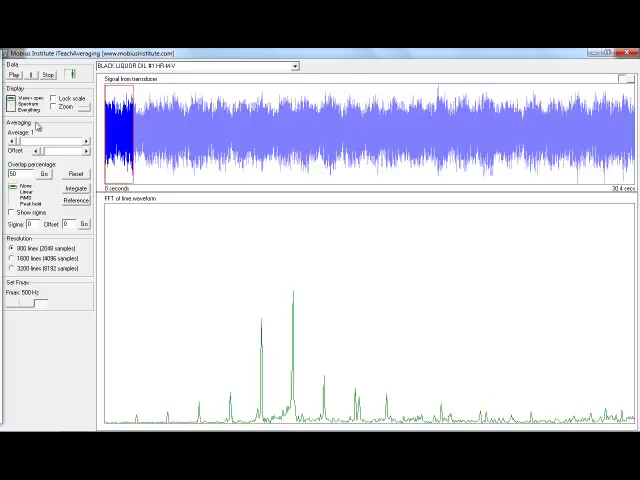
mouse_move(193, 320)
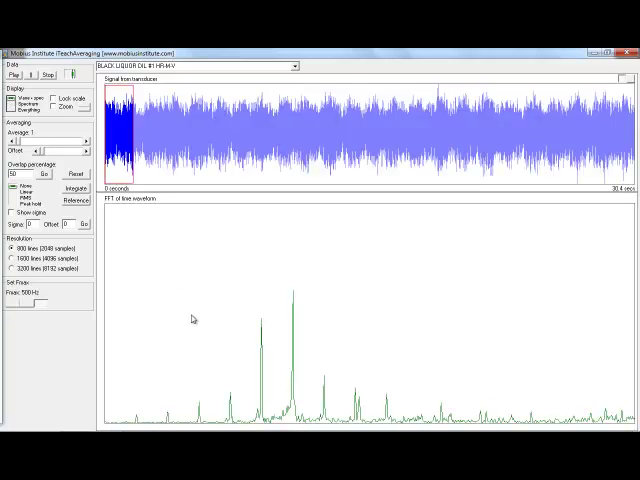
mouse_move(327, 245)
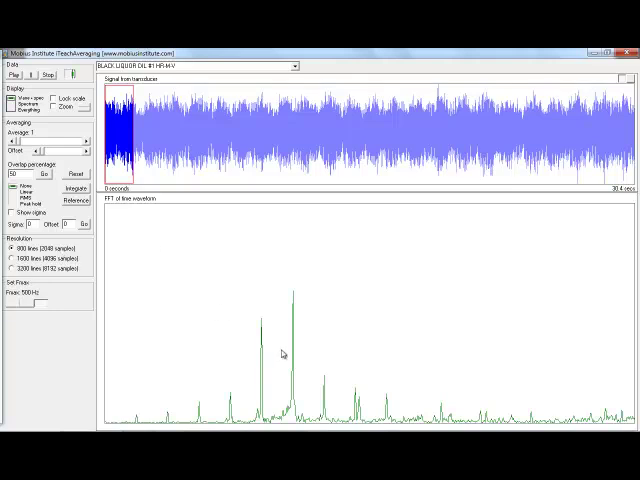
mouse_move(303, 160)
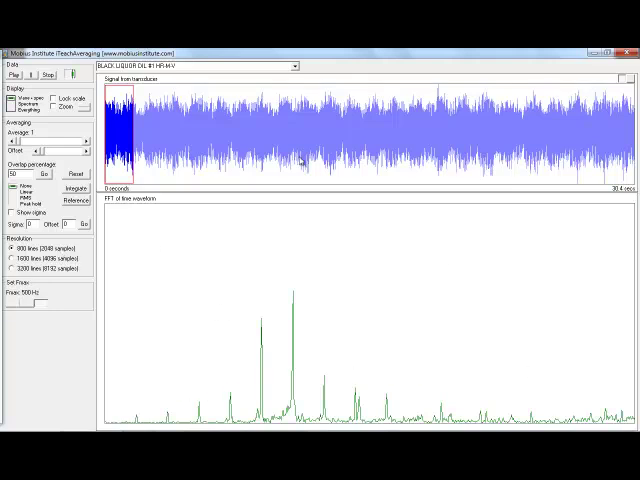
mouse_move(113, 130)
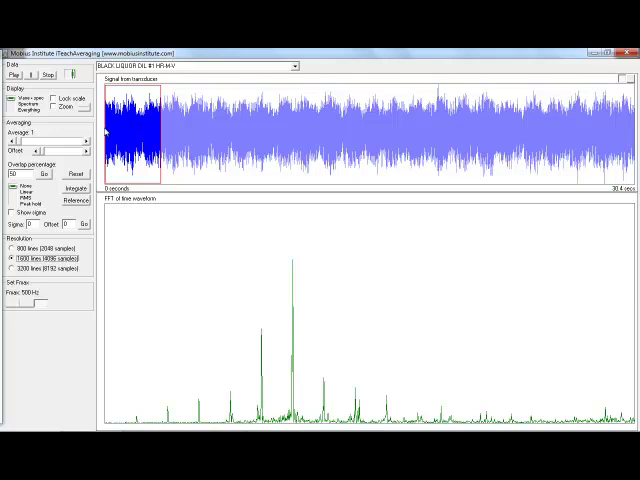
mouse_move(167, 133)
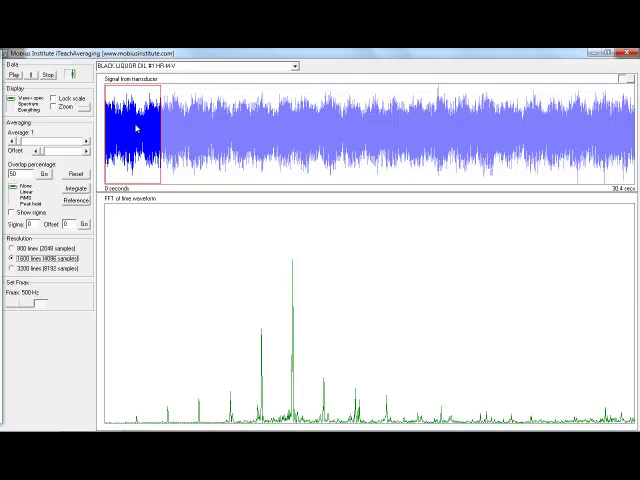
mouse_move(622, 413)
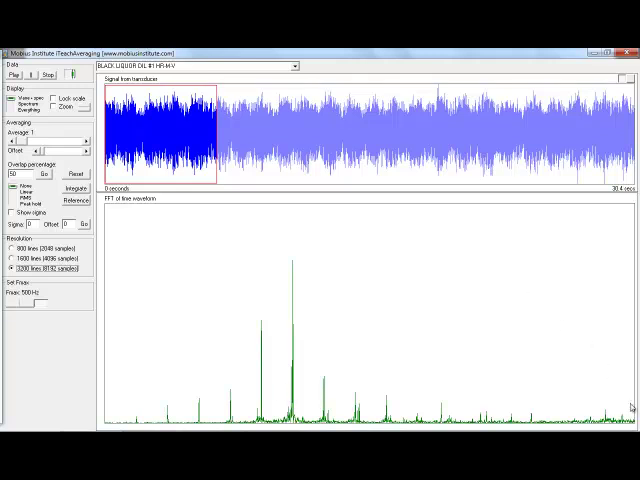
mouse_move(157, 123)
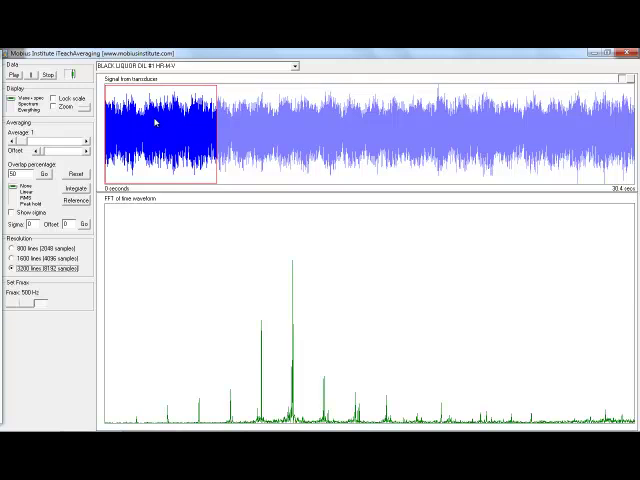
mouse_move(30, 305)
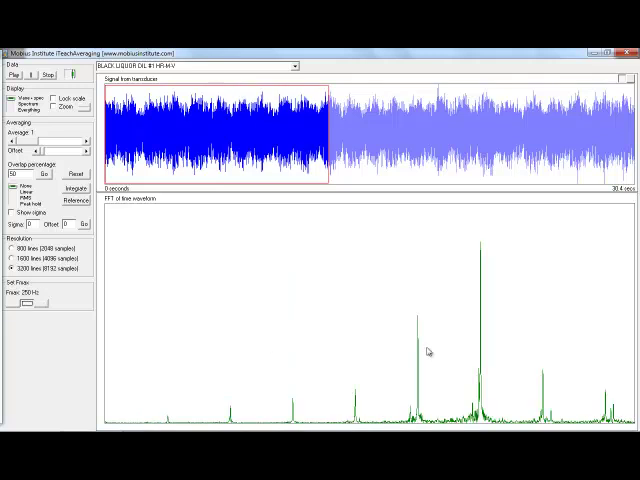
mouse_move(486, 350)
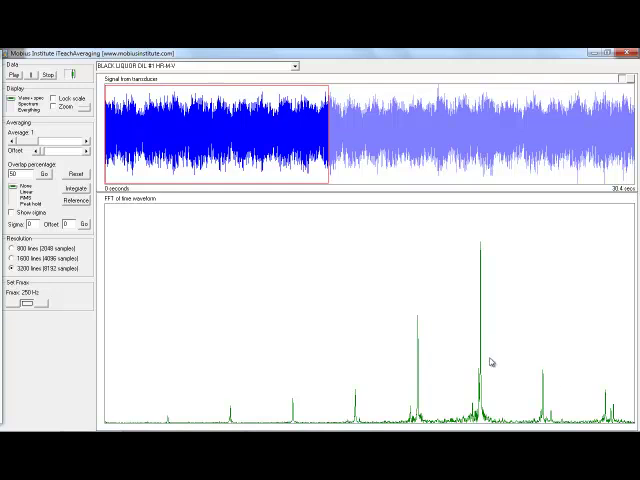
mouse_move(319, 255)
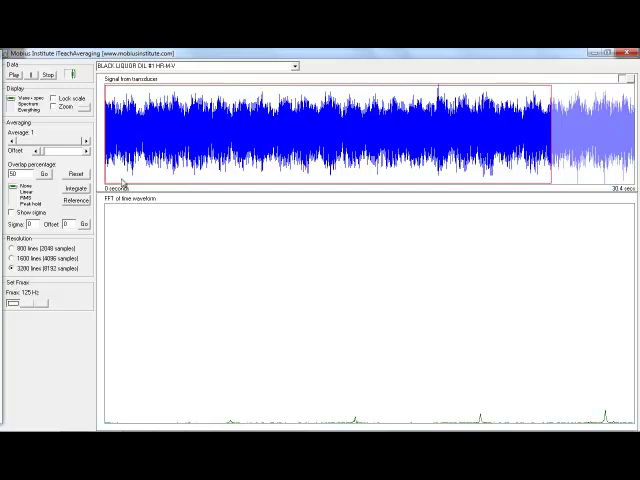
mouse_move(380, 163)
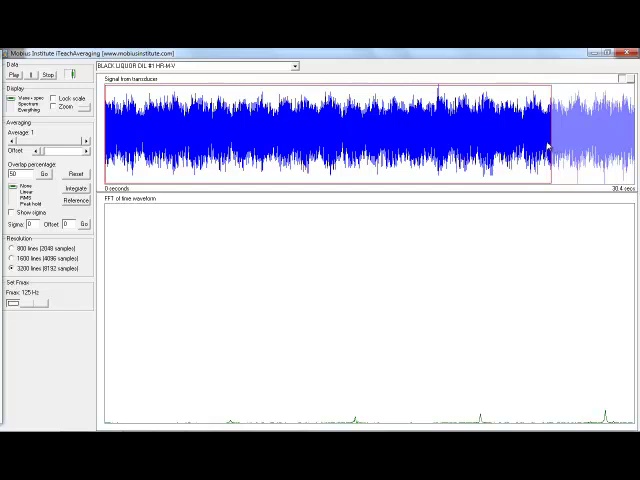
mouse_move(35, 280)
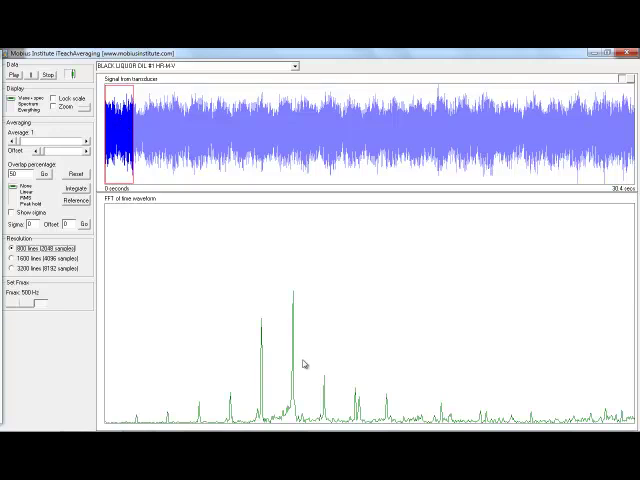
mouse_move(571, 364)
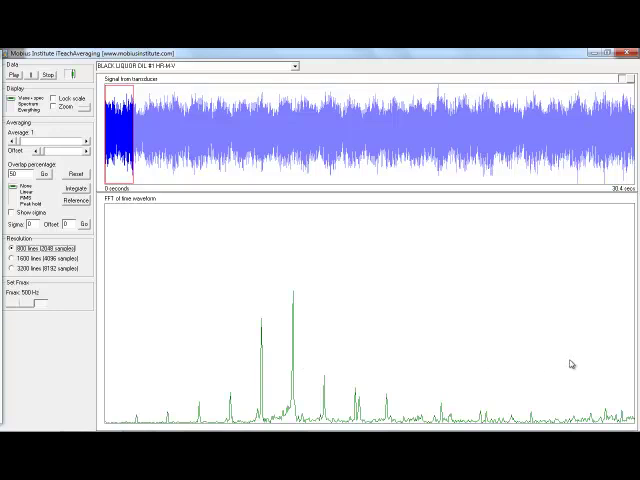
mouse_move(271, 56)
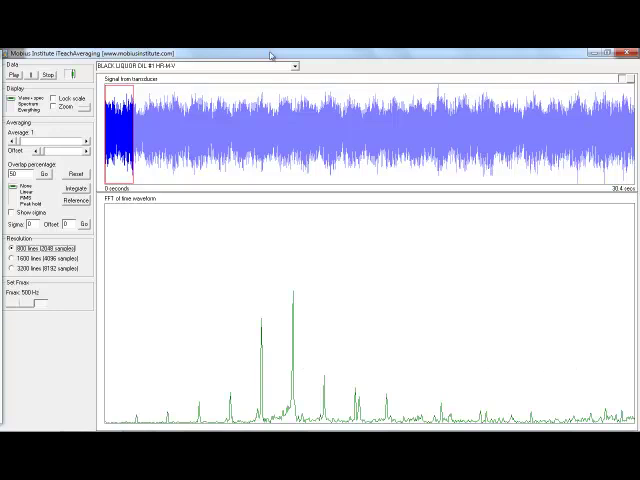
Open the machine dataset dropdown to choose another black liquor oil recording.
left_click(290, 65)
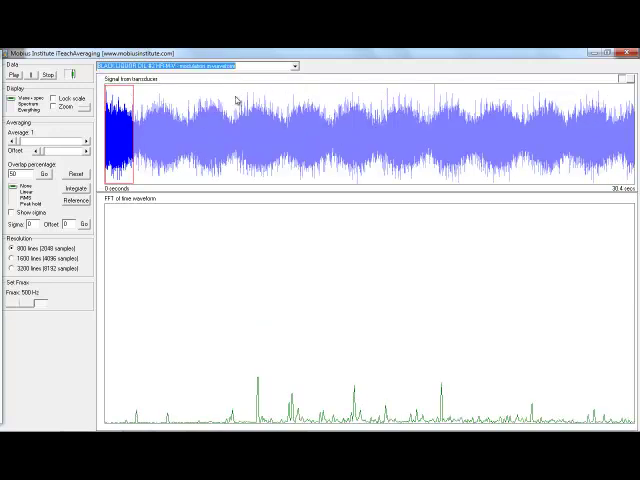
mouse_move(240, 110)
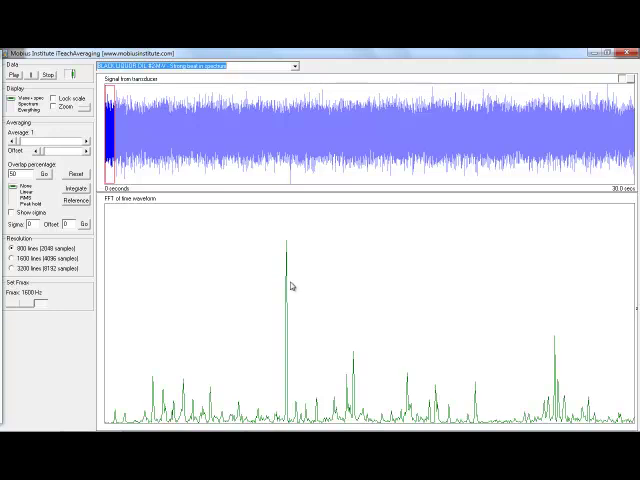
mouse_move(289, 287)
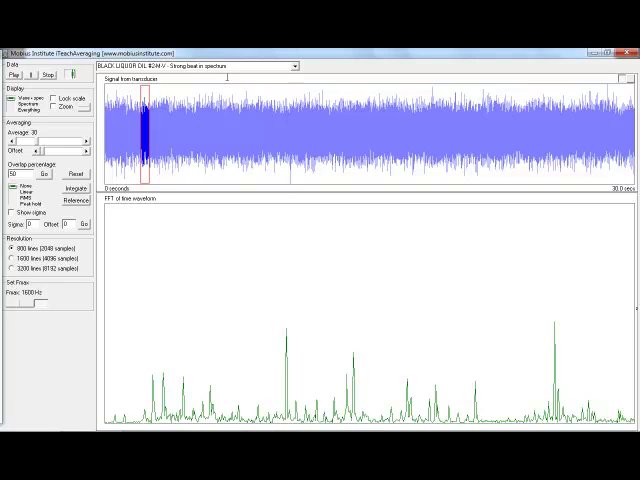
Bring up the dataset list again to move on from the strong-beat recording.
left_click(294, 64)
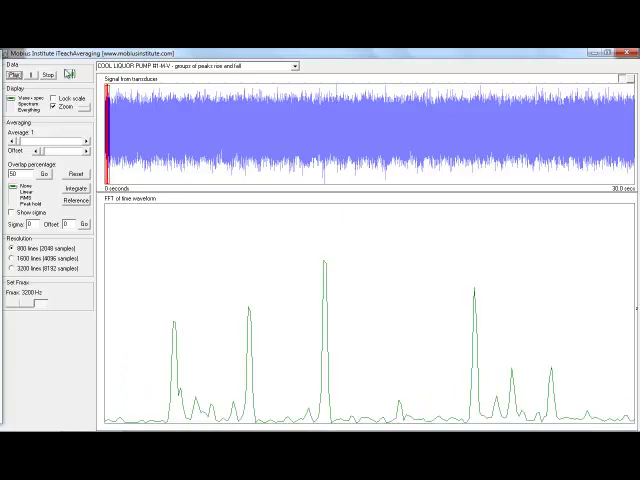
Start playback to build a linear average of Cool Liquor Pump #1 spectra at 3200 Hz.
left_click(12, 74)
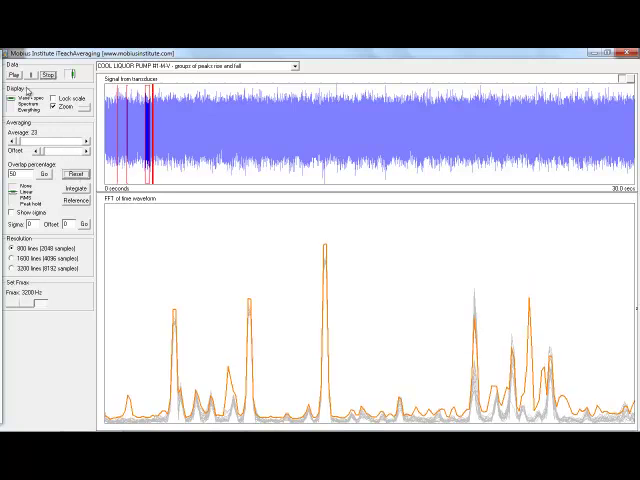
Reset the Cool Liquor Pump average and restart it showing grey blocks under the orange average.
left_click(71, 173)
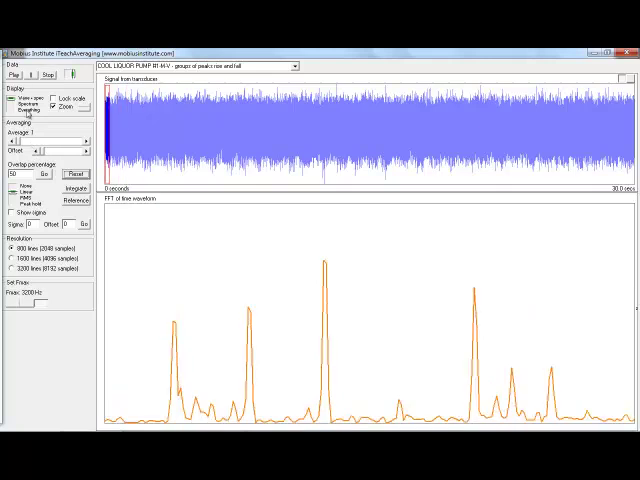
left_click(12, 75)
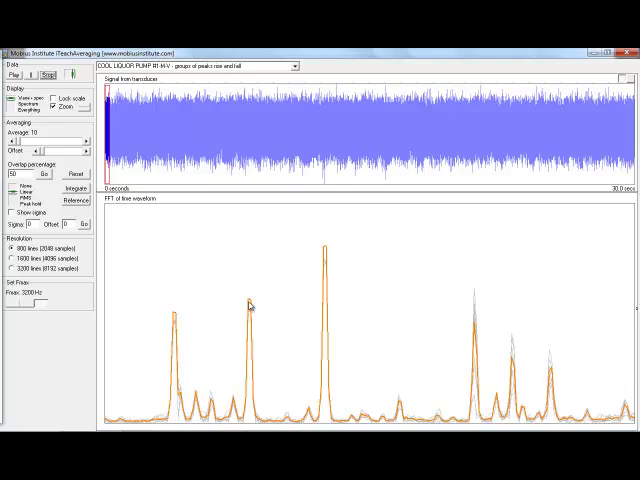
mouse_move(323, 253)
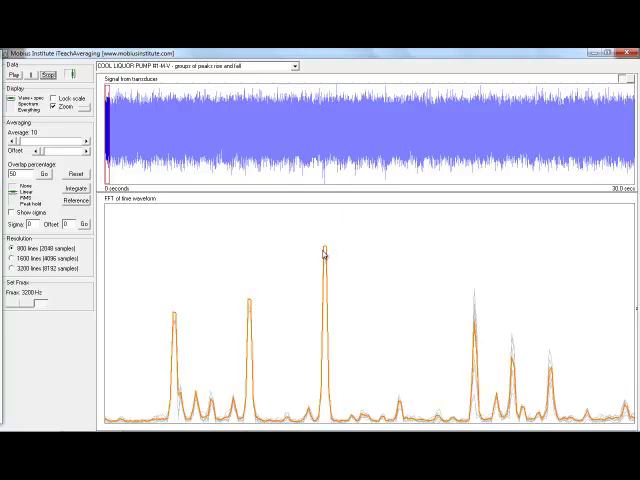
mouse_move(242, 313)
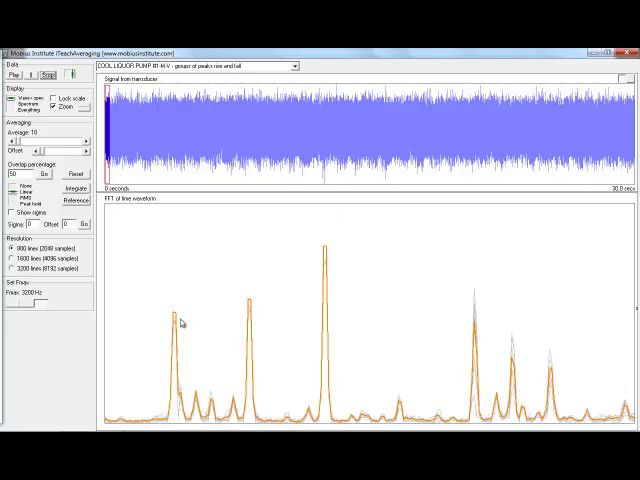
mouse_move(330, 262)
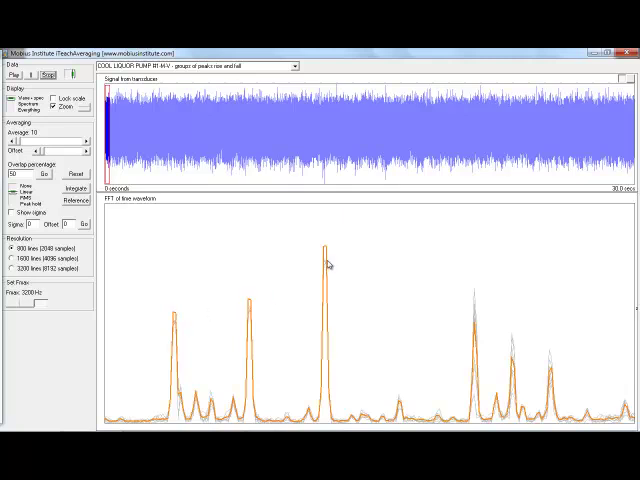
mouse_move(478, 388)
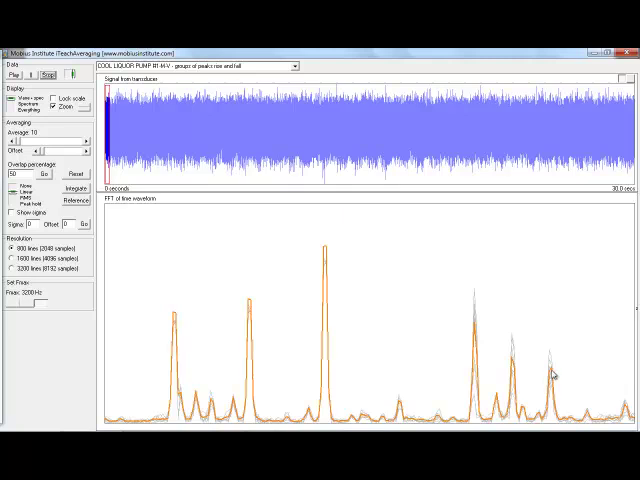
mouse_move(509, 323)
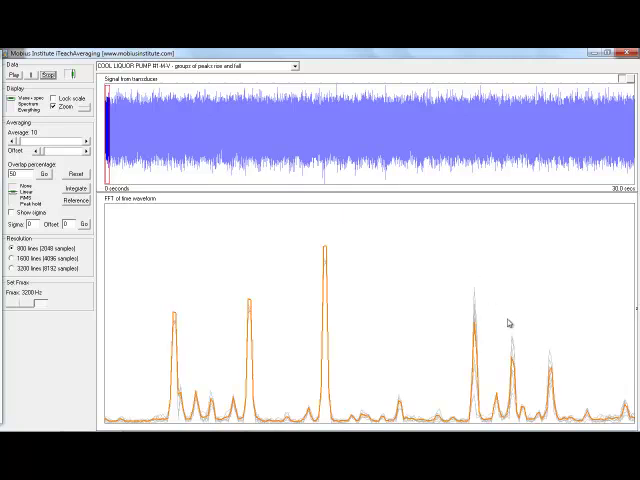
mouse_move(326, 111)
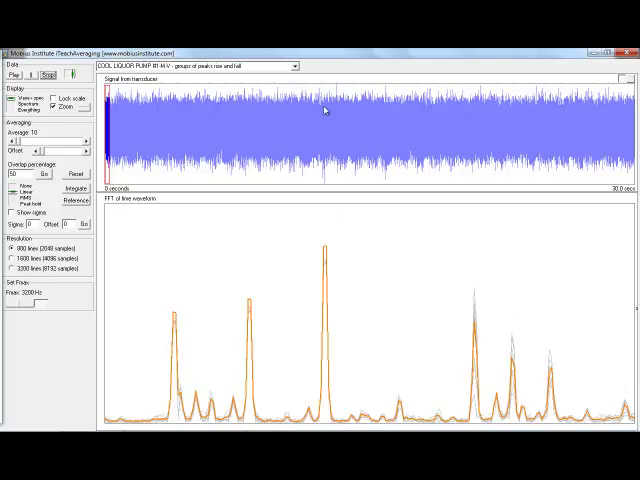
Open the dataset dropdown to select the variable-speed ID Fan Lime Kiln #1 recording.
left_click(291, 65)
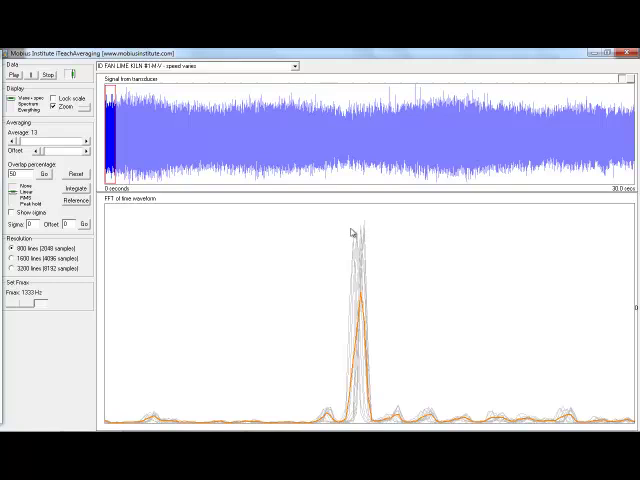
mouse_move(354, 233)
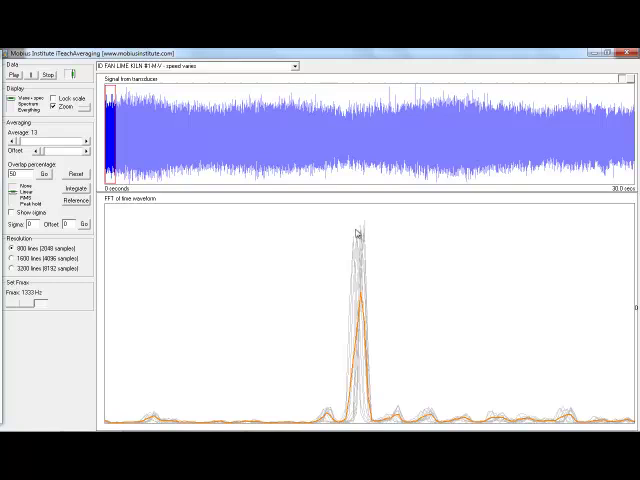
mouse_move(367, 234)
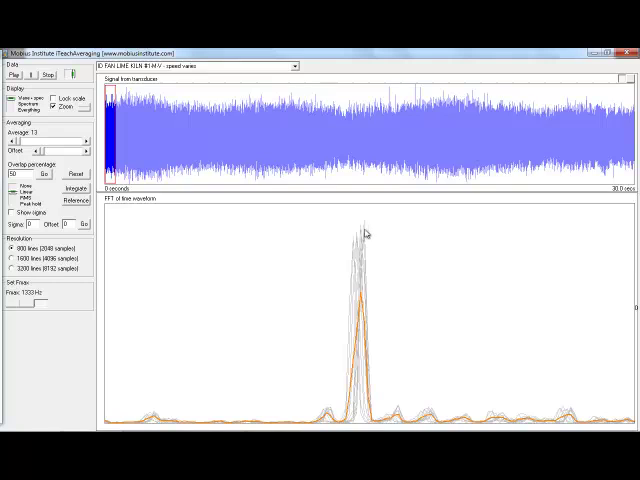
mouse_move(360, 250)
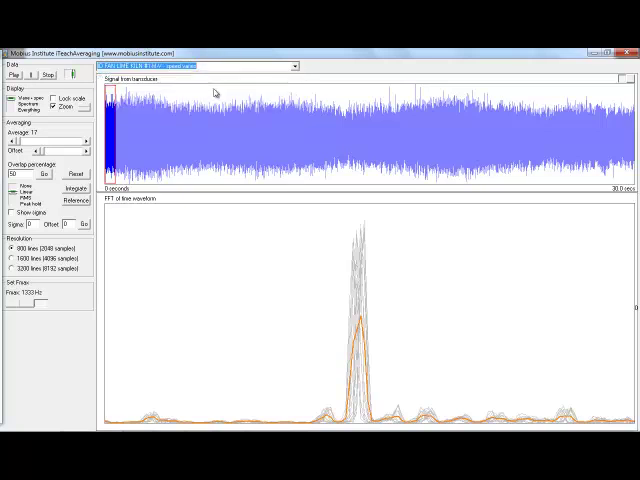
Load the Hotwell Pump #2 'random surges' dataset and reset its accumulated average.
left_click(190, 65)
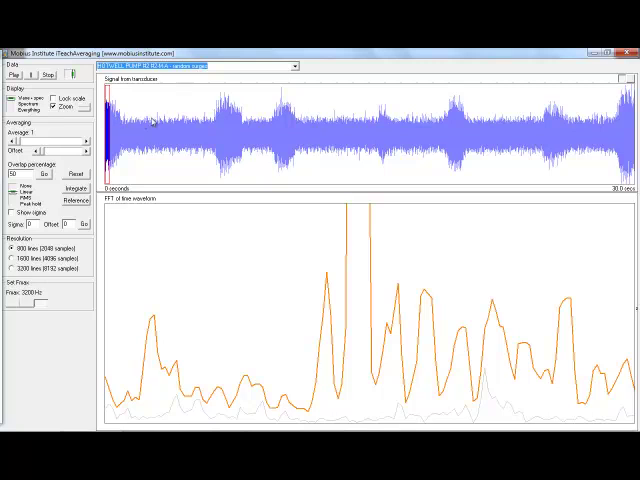
mouse_move(375, 123)
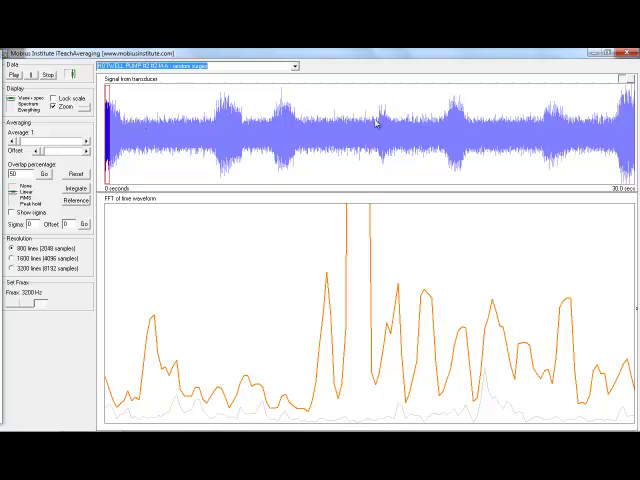
mouse_move(86, 178)
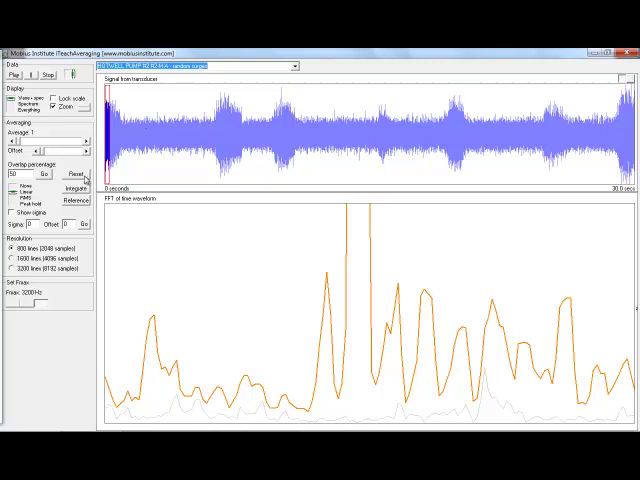
left_click(77, 173)
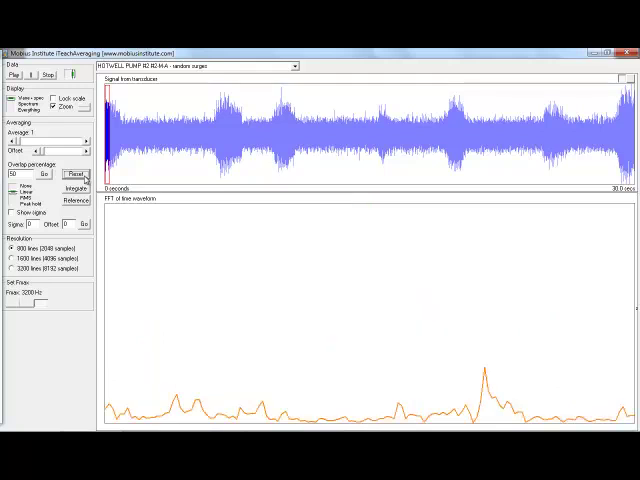